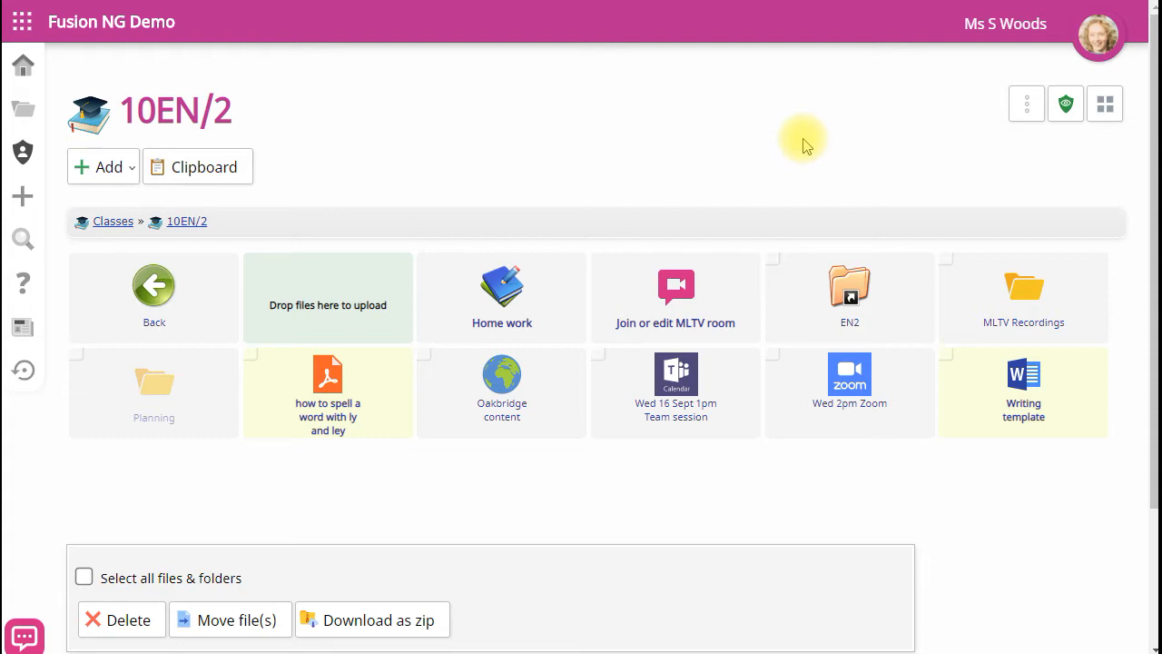
mouse_move(292, 416)
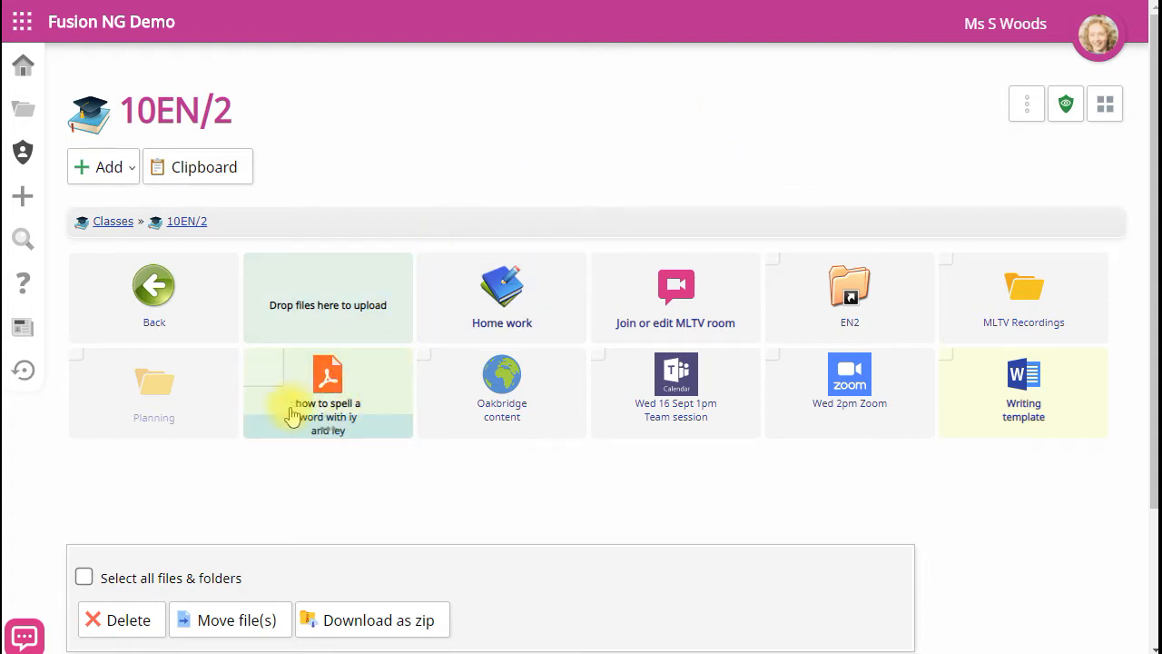
mouse_move(343, 437)
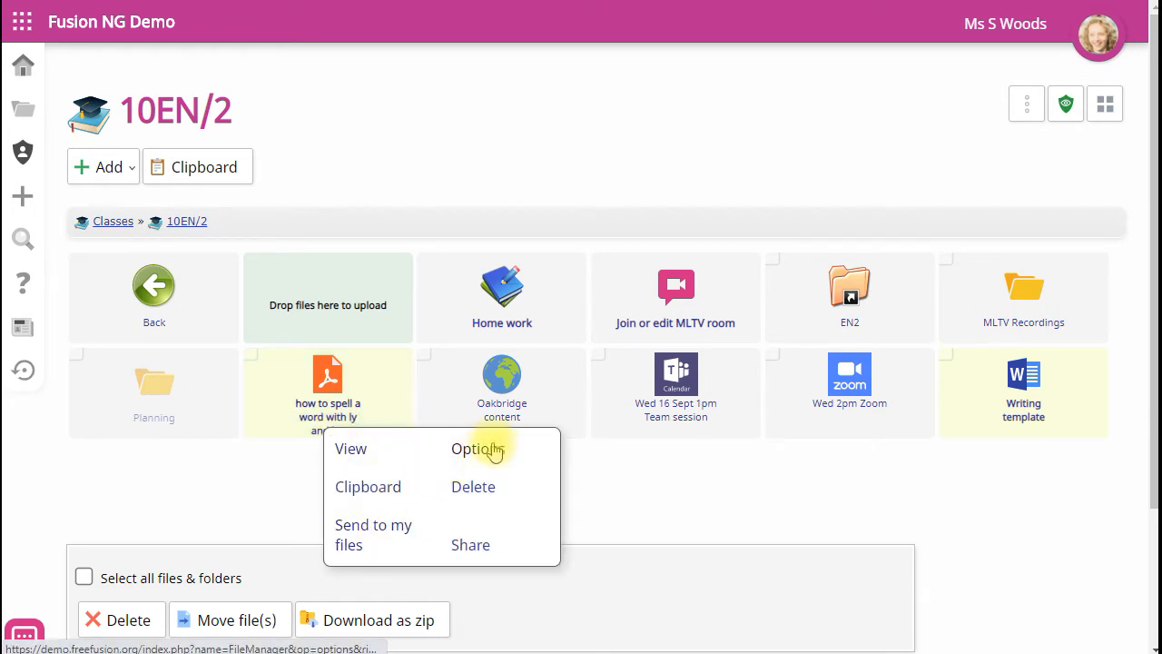
Open the options panel for how_to_spell_a_word_with_ly_and_ley.pdf
left_click(480, 448)
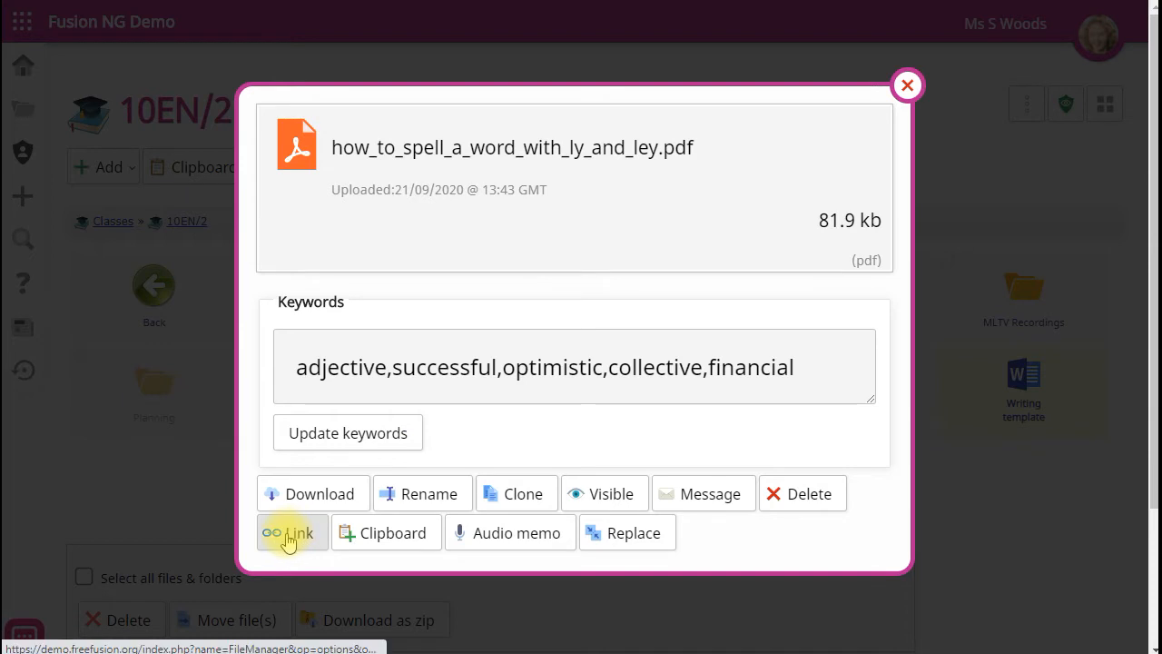
Show the PDF's private and public link QR codes and select the public link URL
left_click(291, 532)
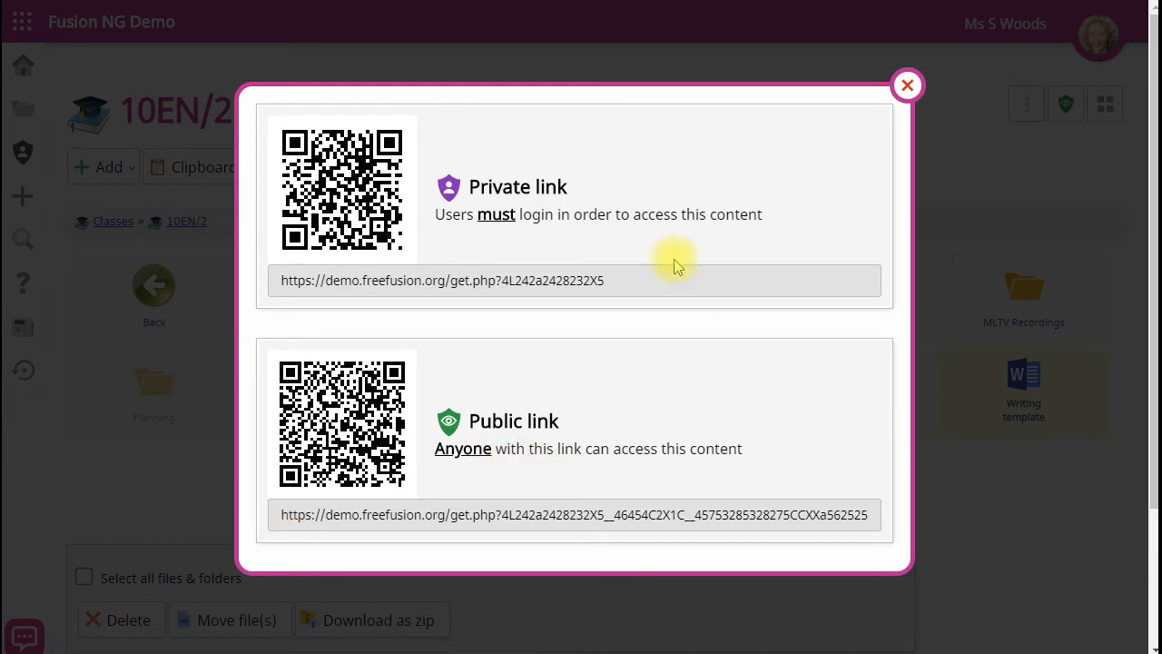
mouse_move(598, 577)
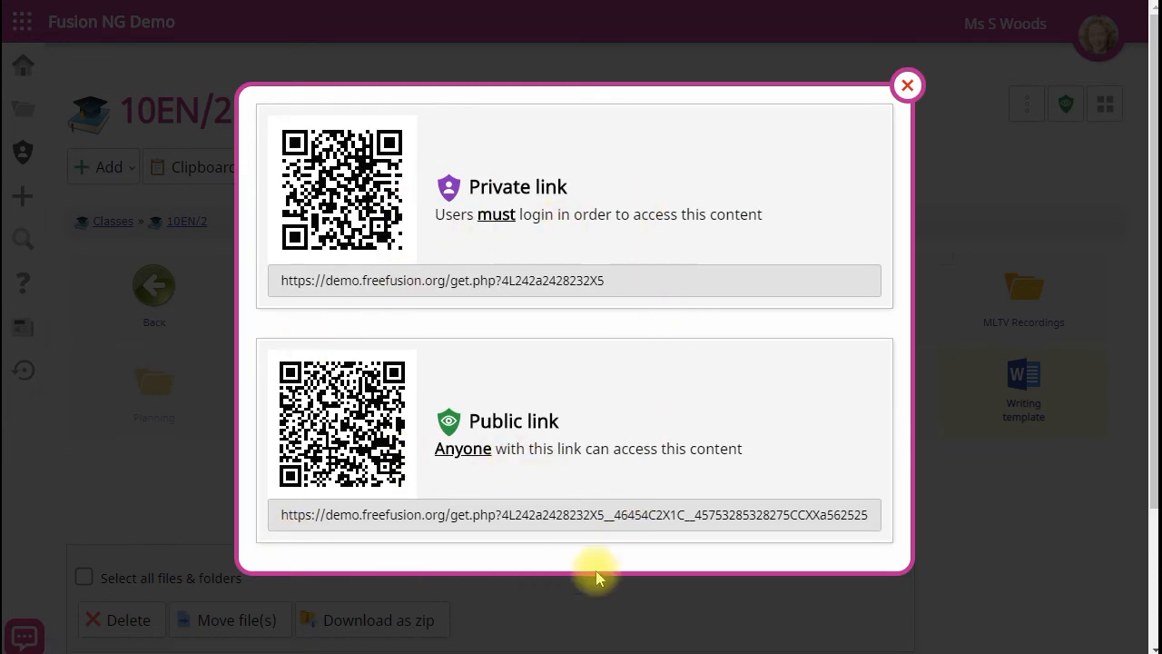
mouse_move(657, 285)
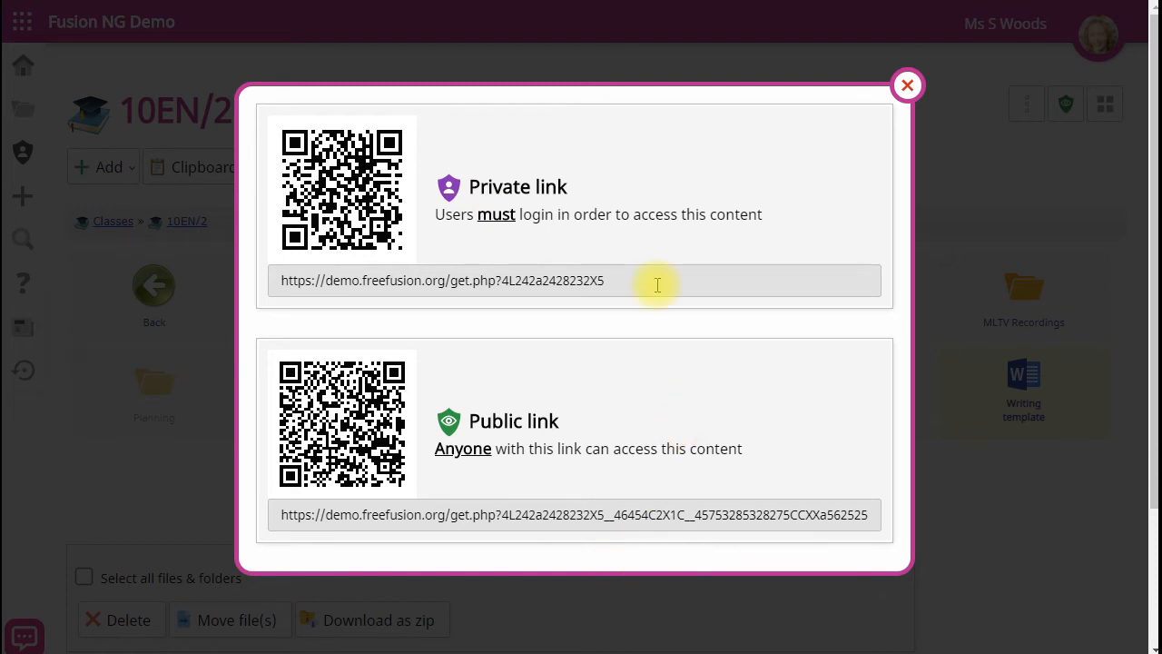
triple_click(442, 280)
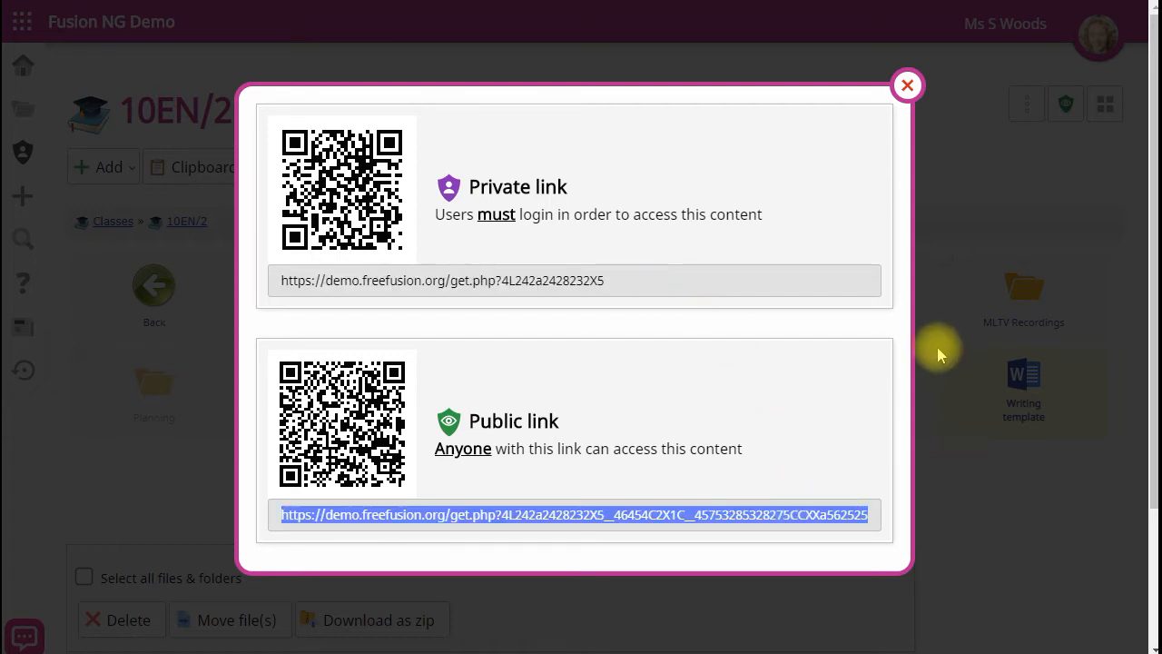
mouse_move(978, 513)
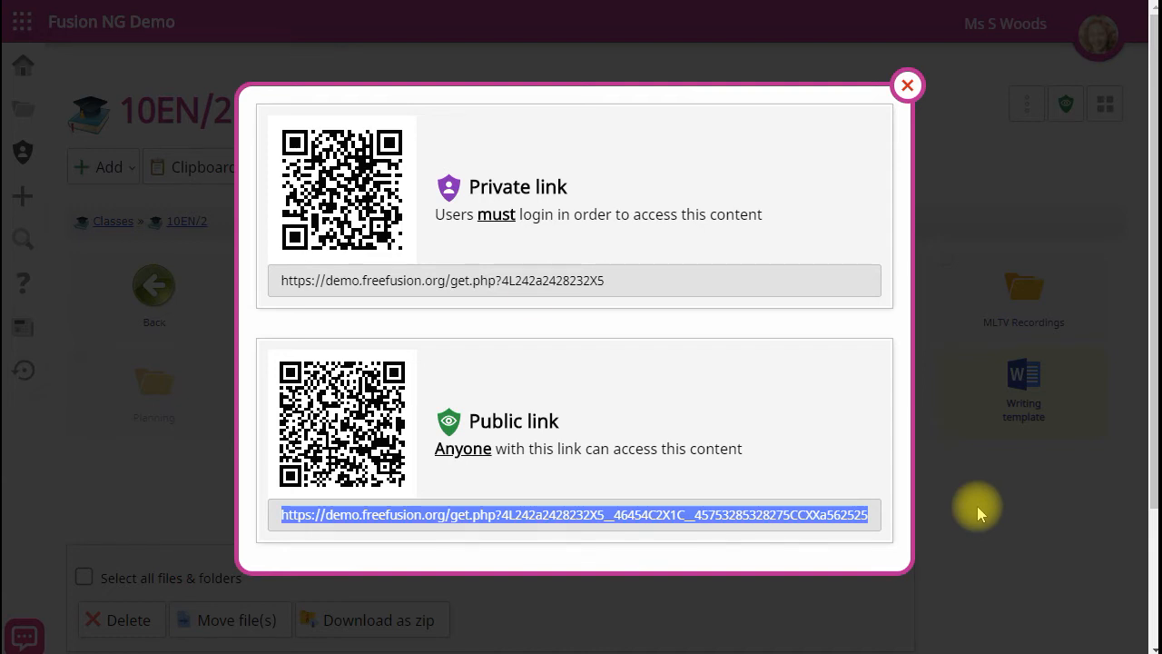
mouse_move(422, 191)
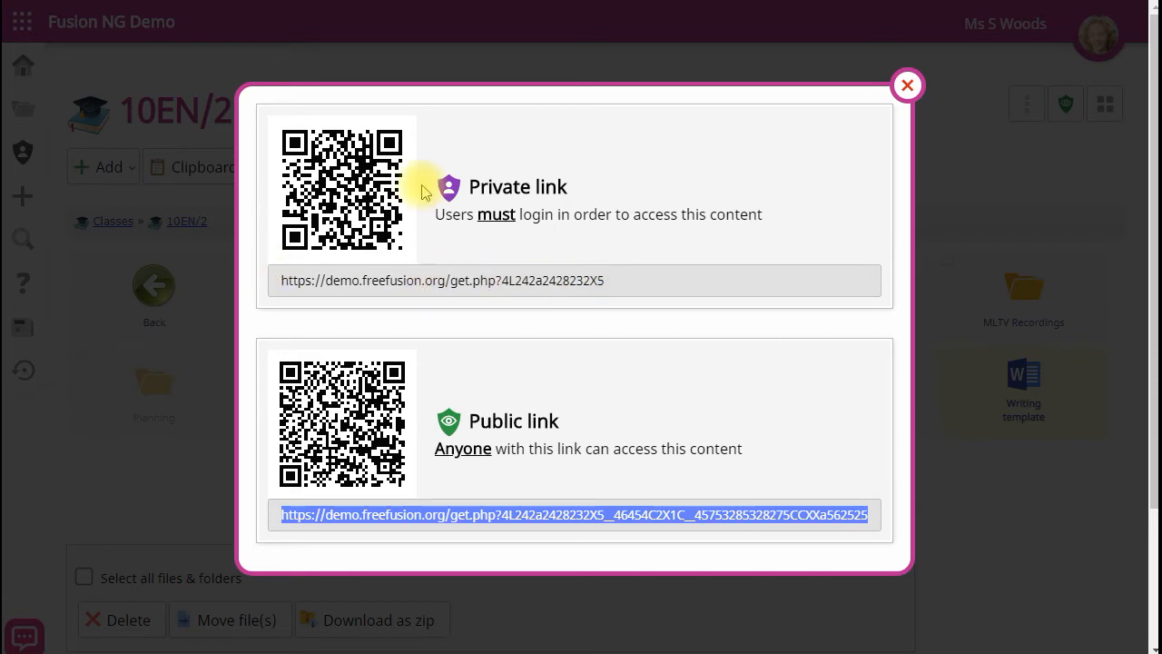
mouse_move(326, 289)
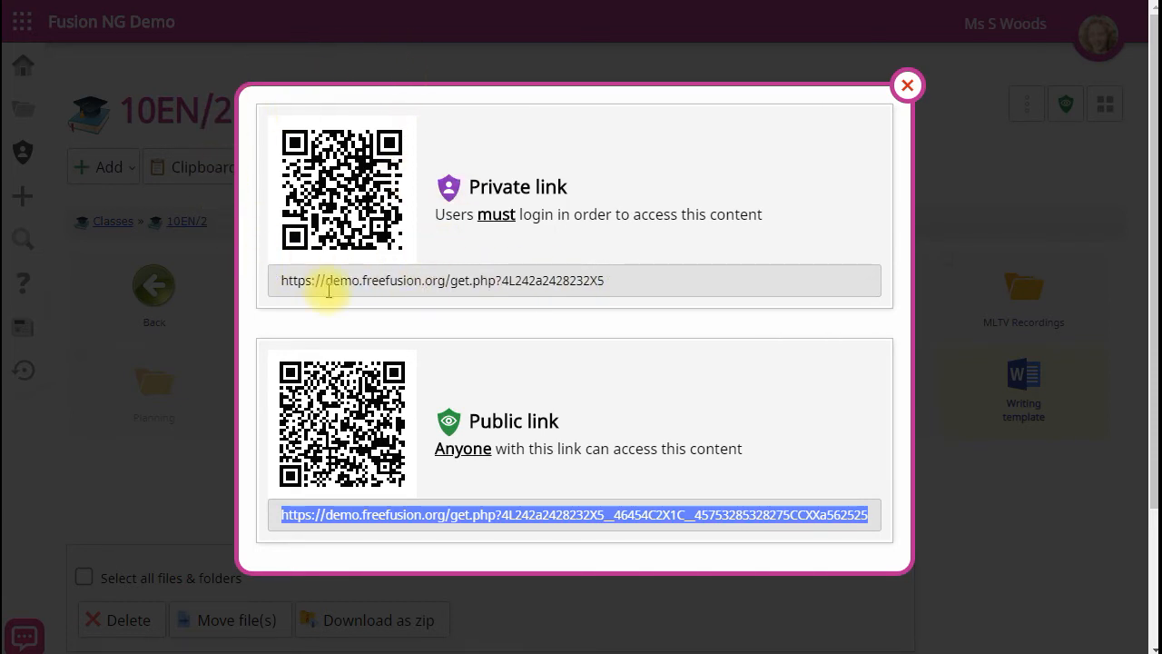
mouse_move(522, 345)
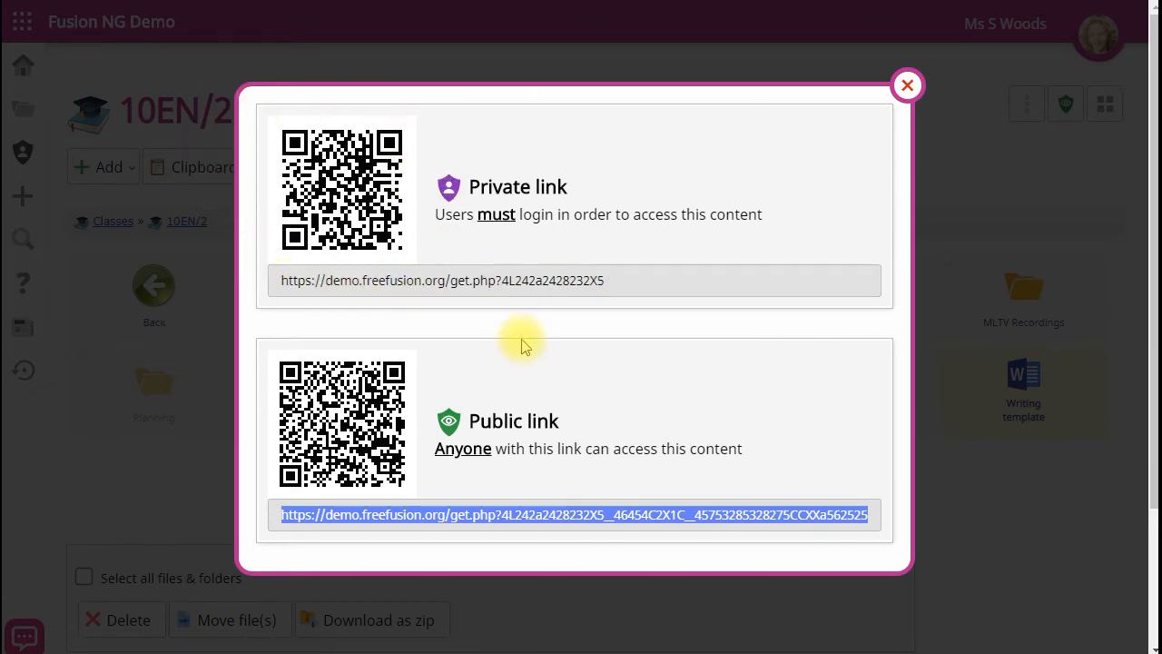
mouse_move(272, 145)
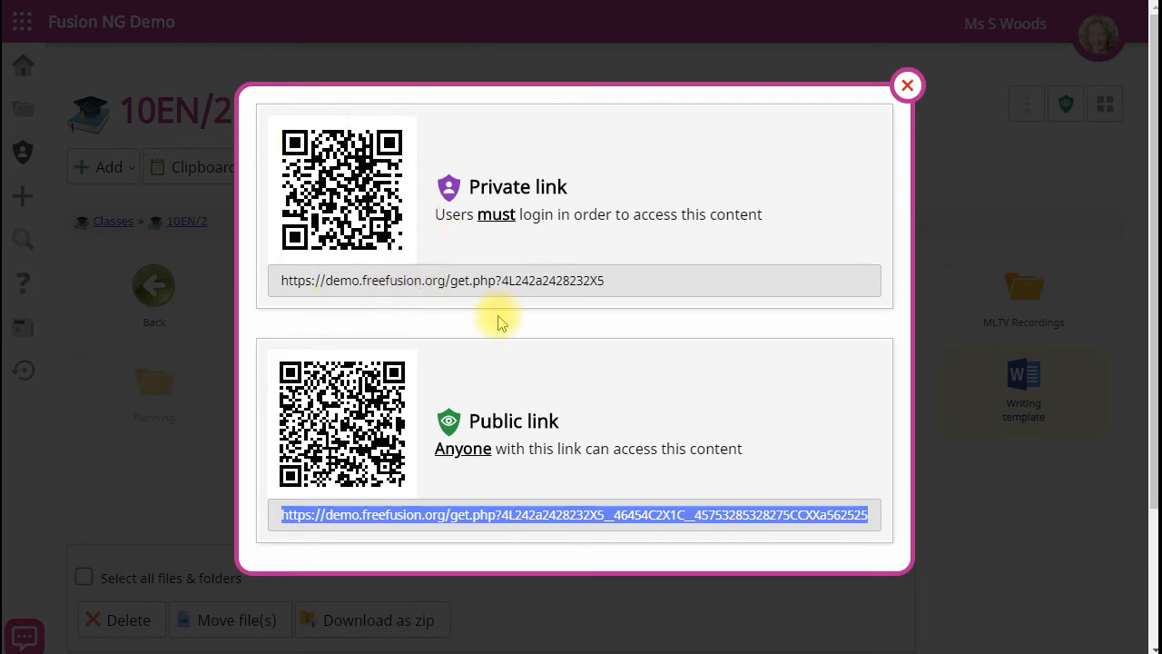
mouse_move(971, 309)
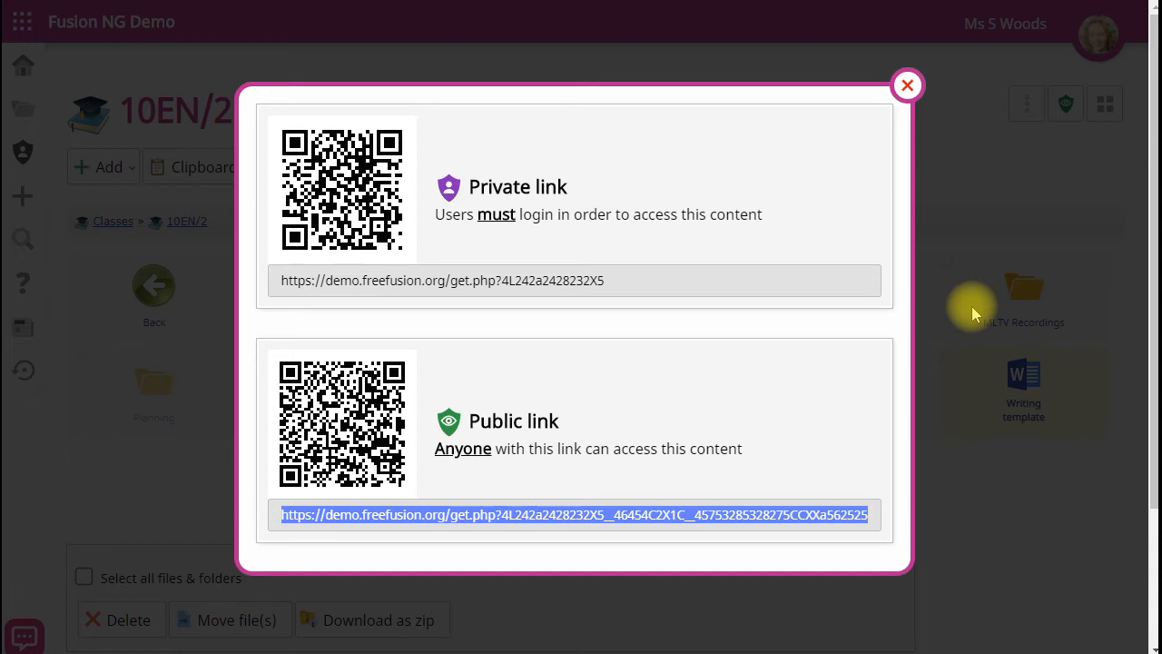
mouse_move(447, 379)
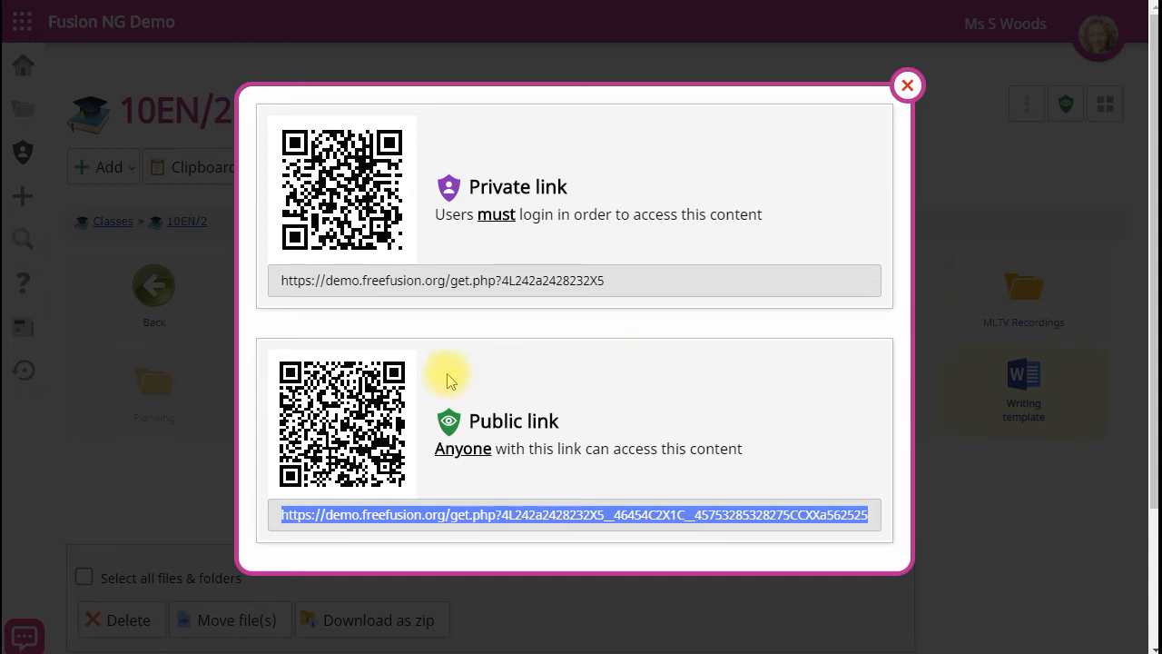
mouse_move(286, 499)
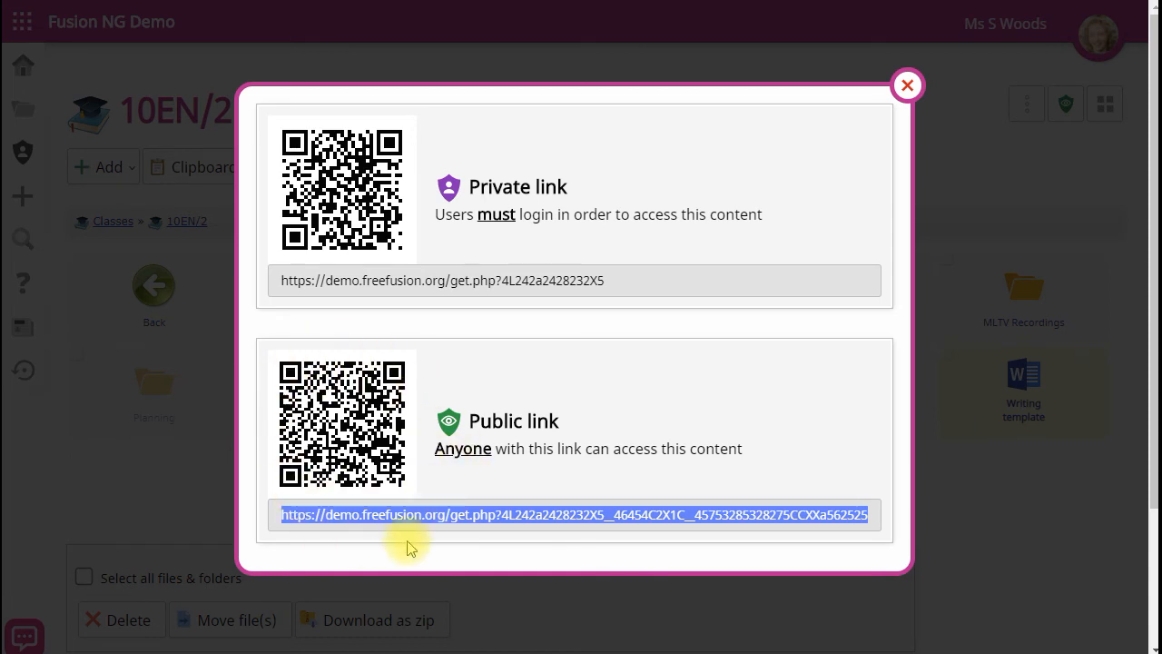
mouse_move(232, 391)
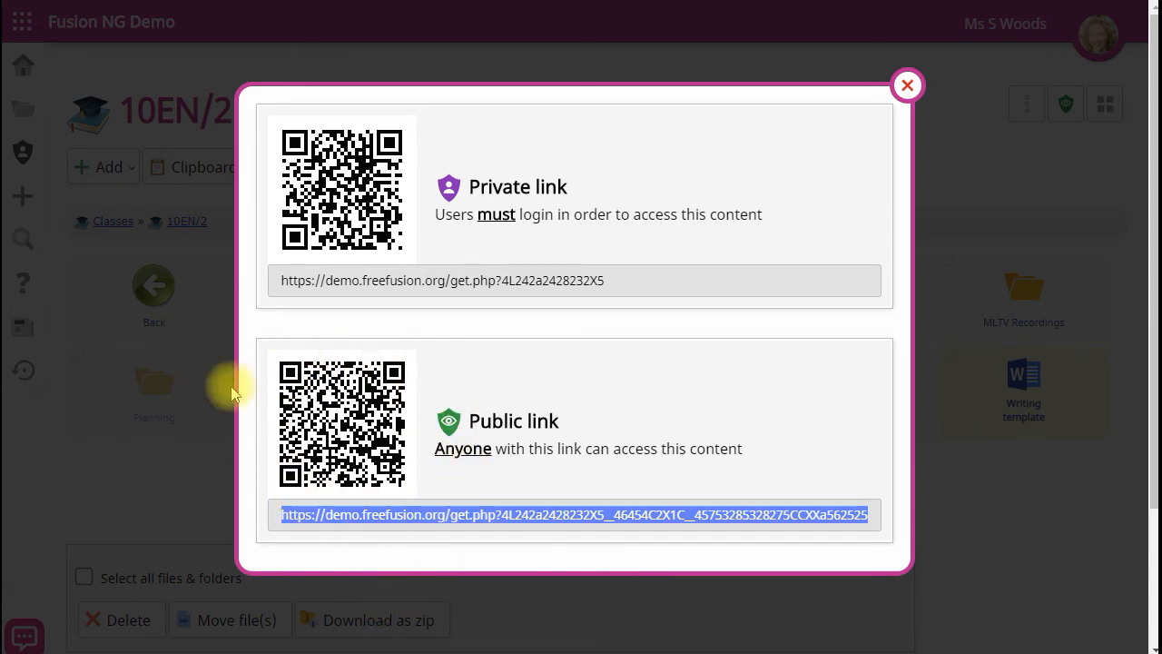
mouse_move(350, 567)
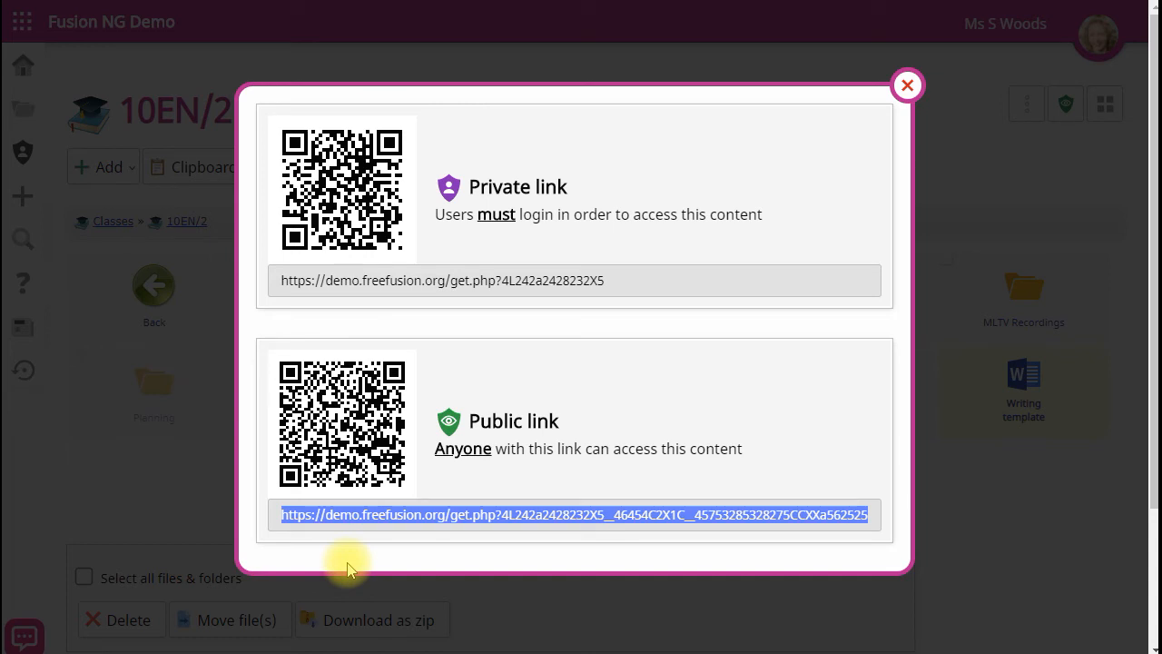
mouse_move(329, 580)
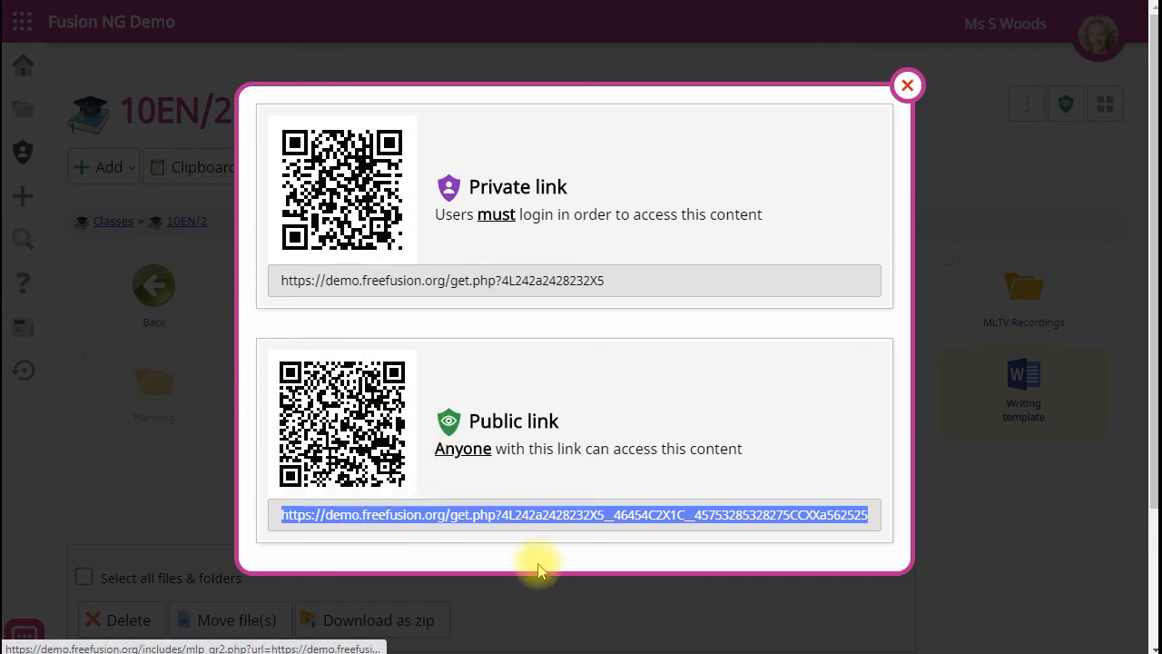
mouse_move(742, 592)
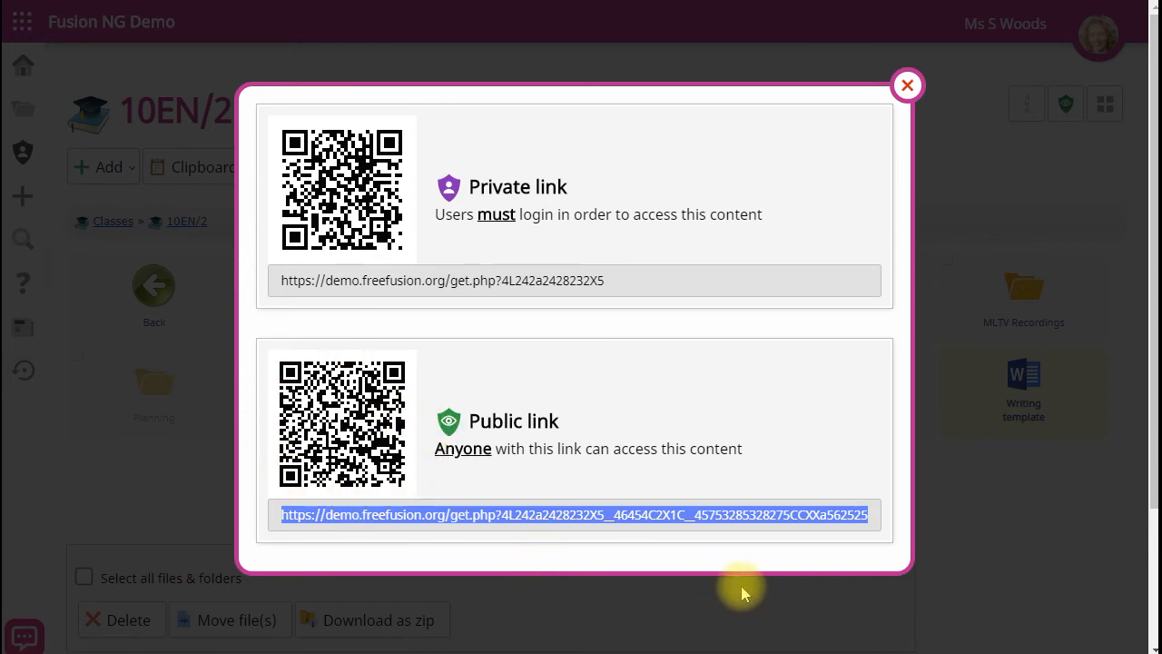
Open the Writing template Word file and request its link QR codes
left_click(906, 84)
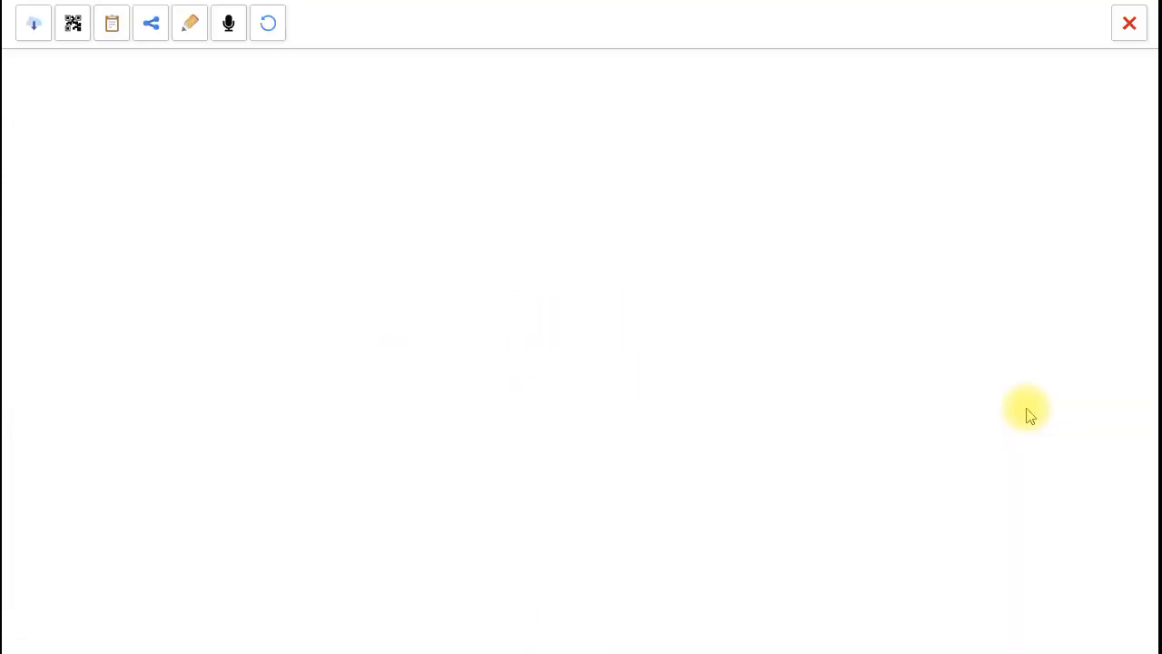
left_click(112, 22)
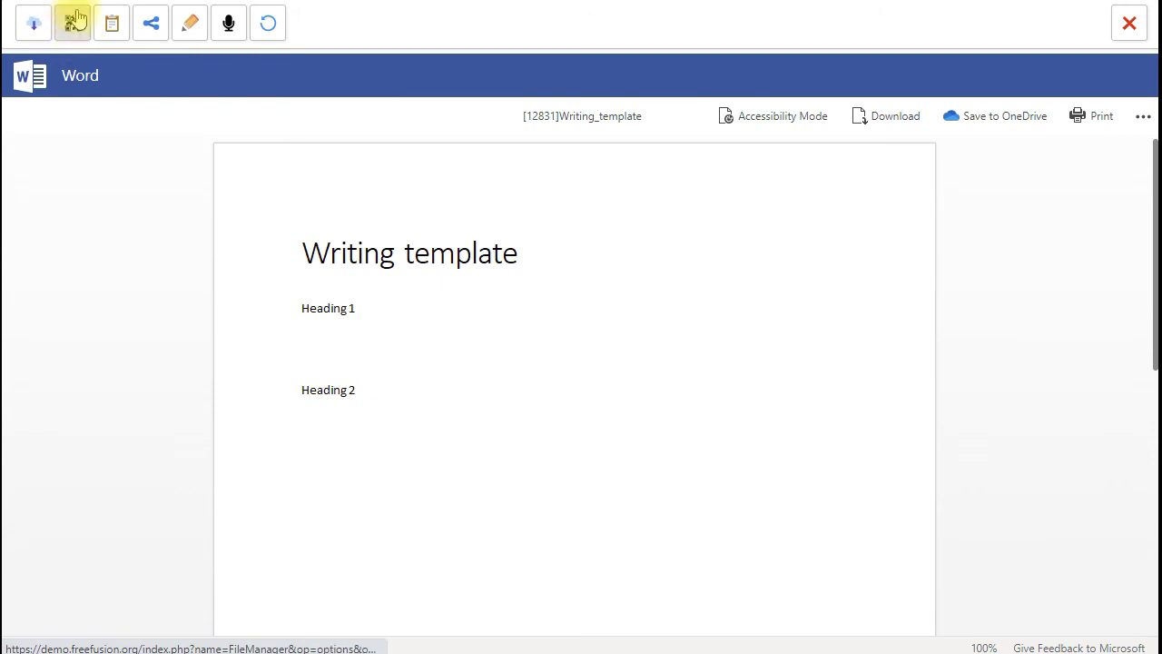
left_click(72, 23)
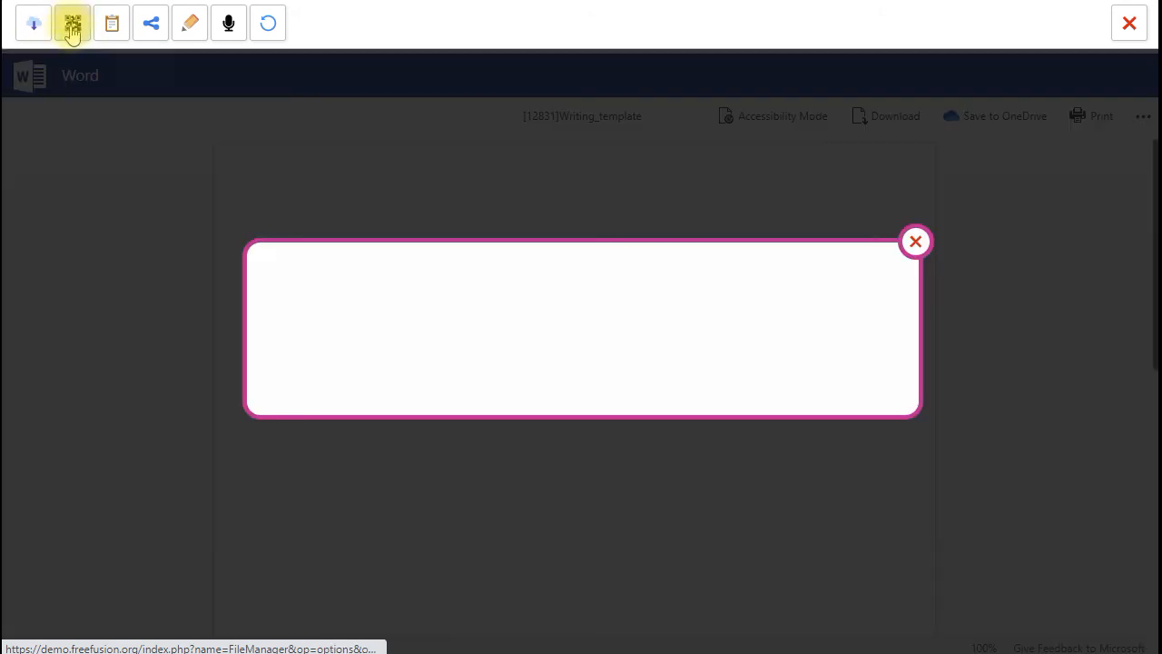
View Writing template's QR codes, close them, and exit to the 10EN/2 folder
left_click(72, 22)
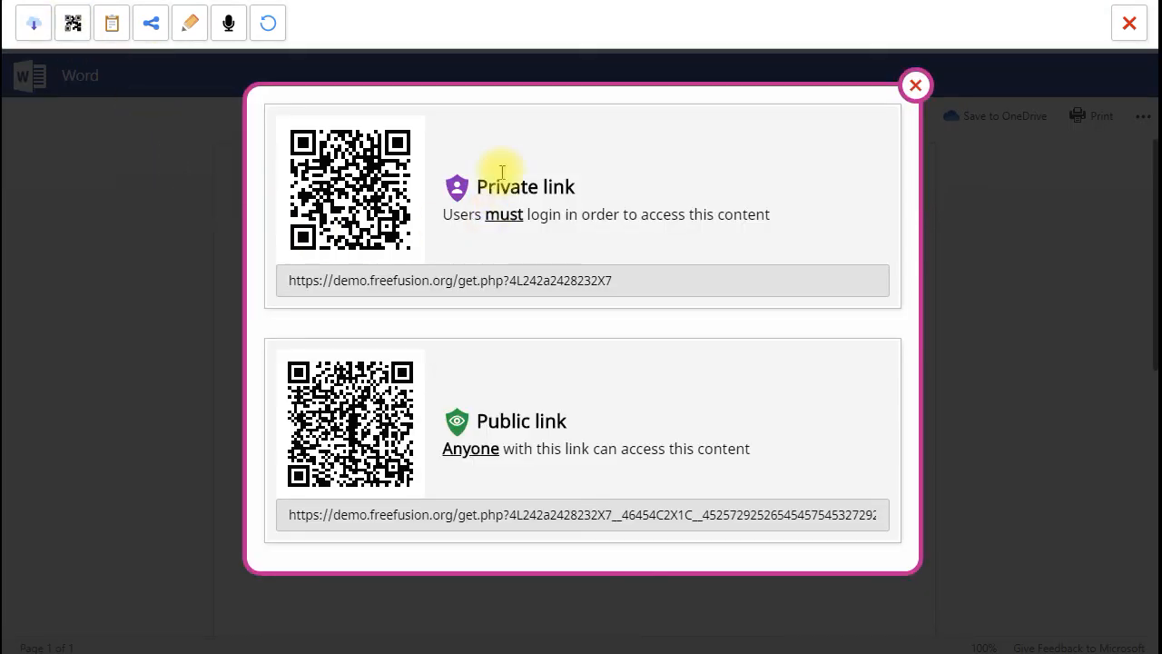
mouse_move(232, 279)
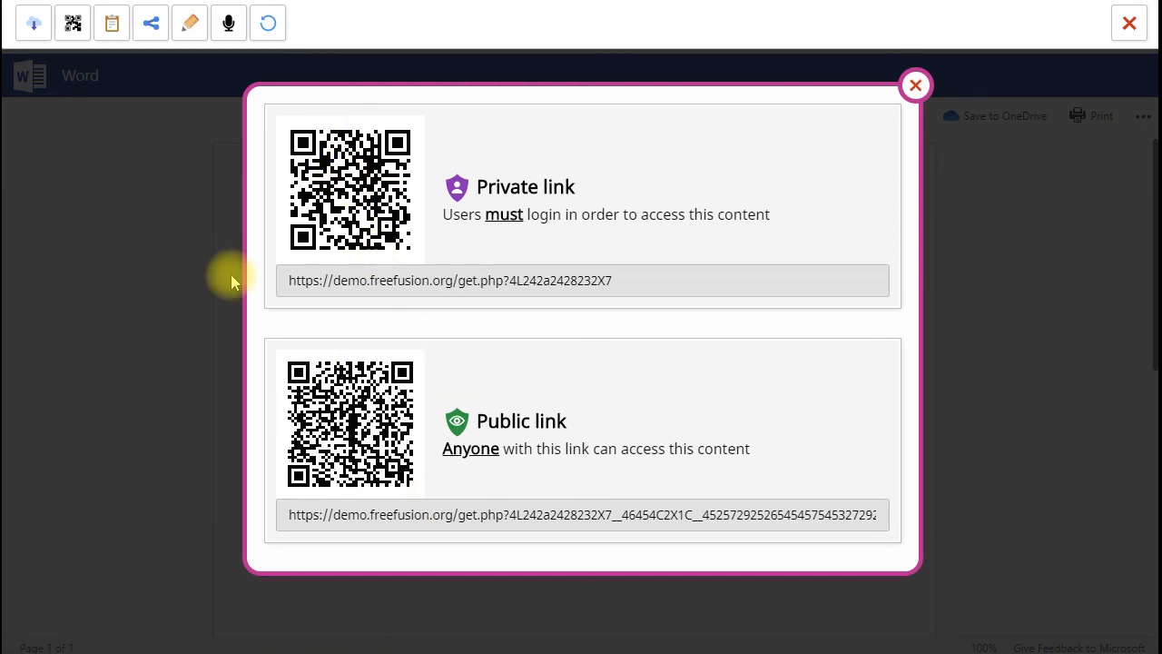
mouse_move(225, 445)
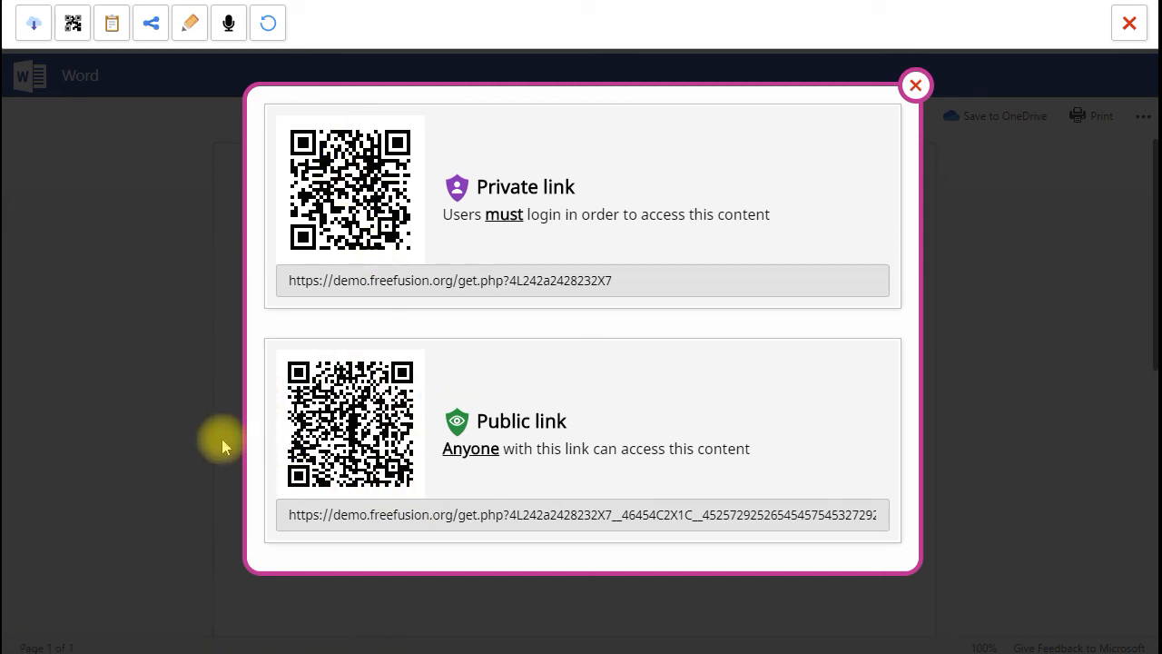
left_click(915, 84)
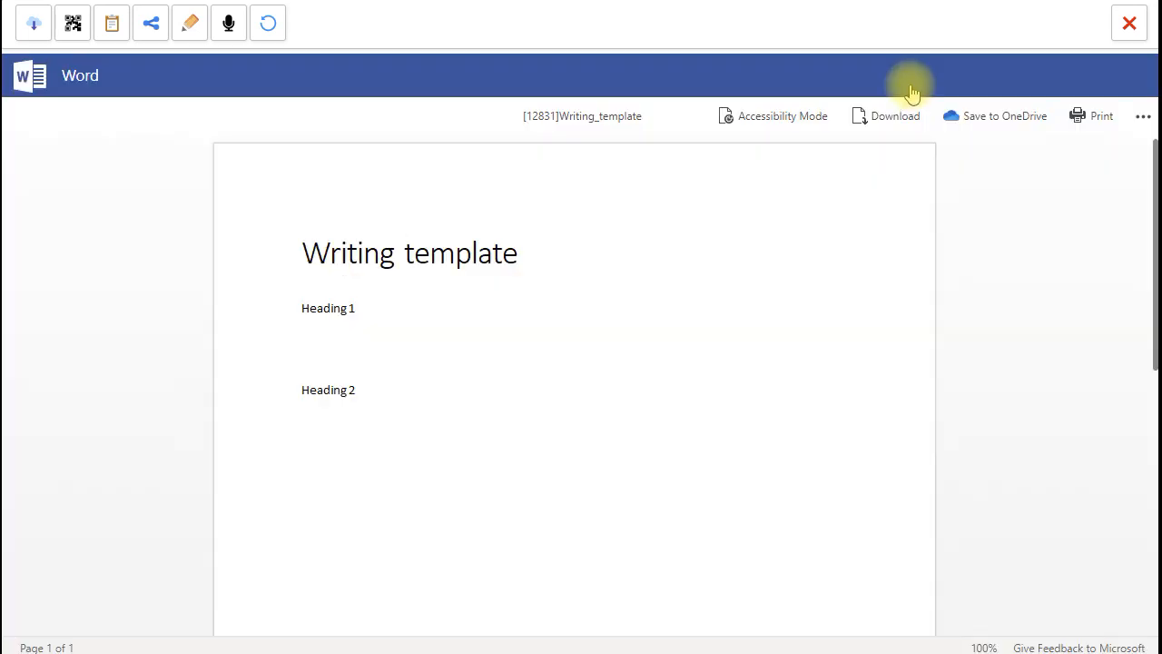
left_click(1129, 23)
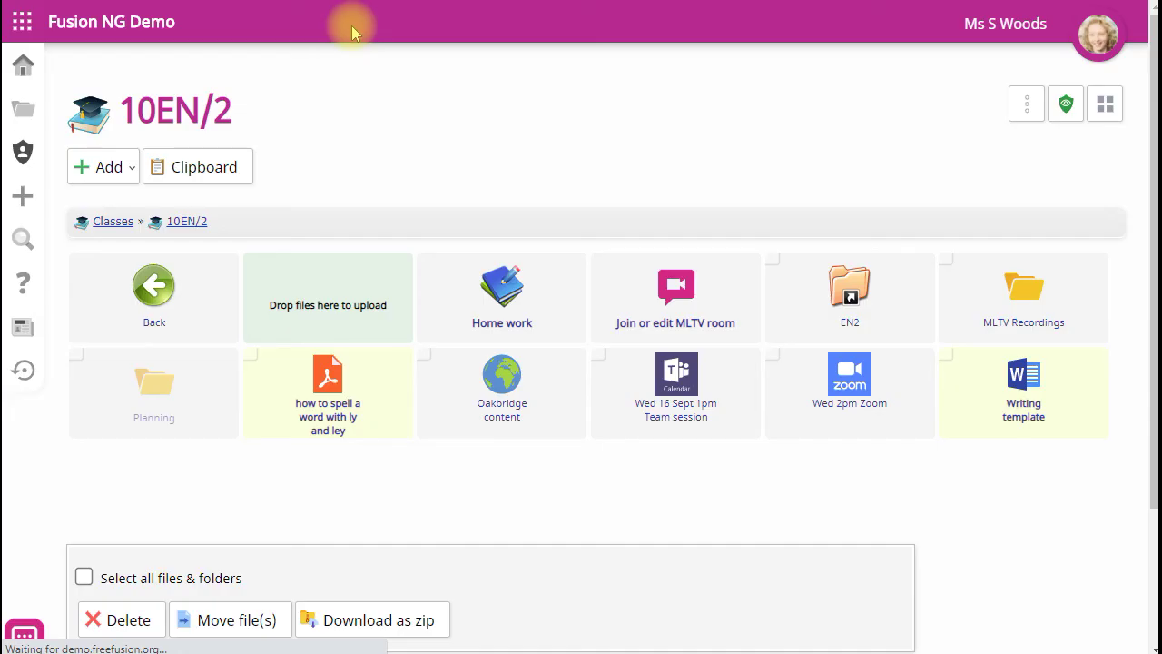
mouse_move(495, 508)
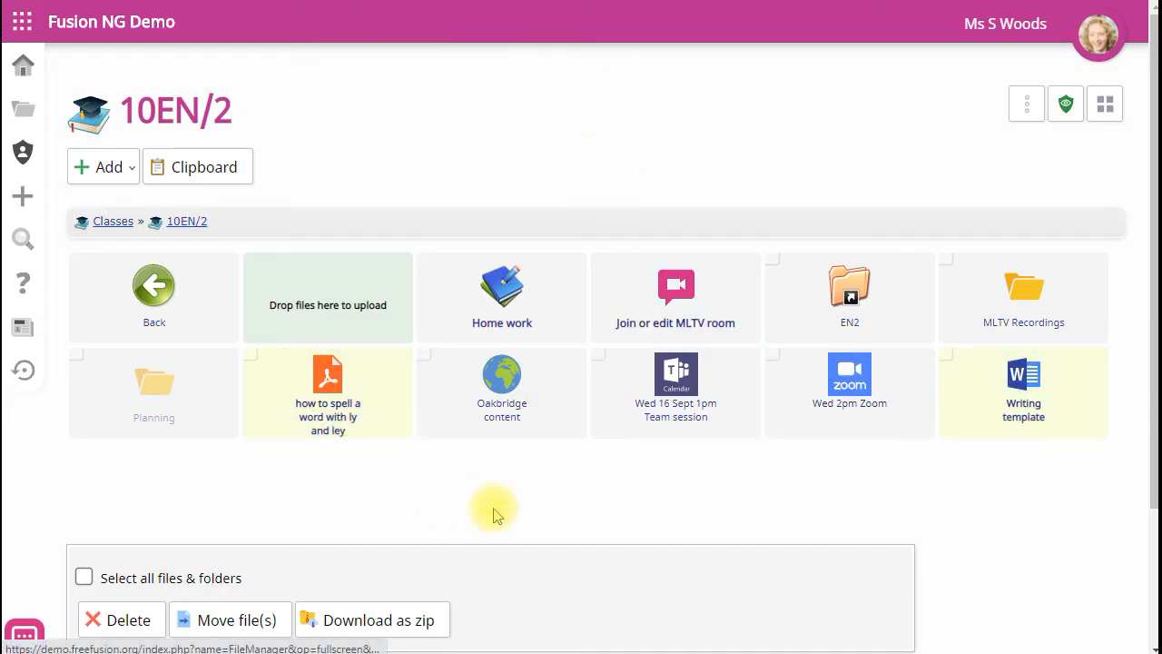